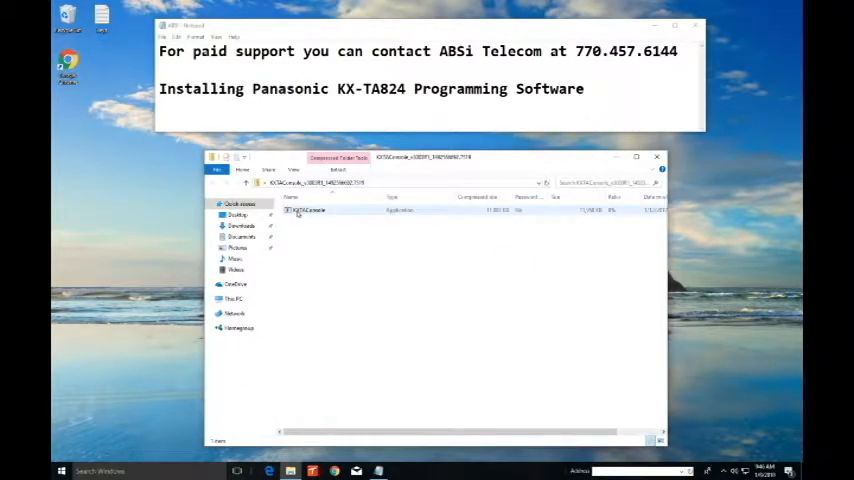
Launch the KX-TA824 Maintenance Console installer, allowing the unknown-publisher app and admin changes.
click(310, 210)
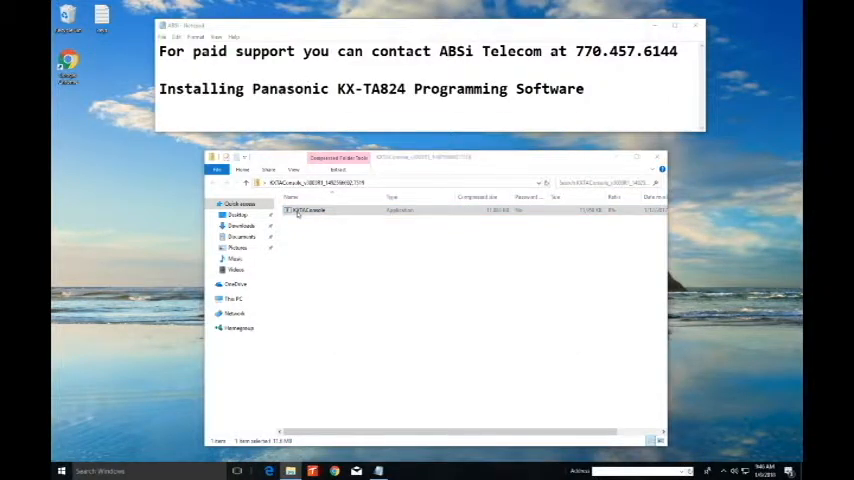
double_click(304, 210)
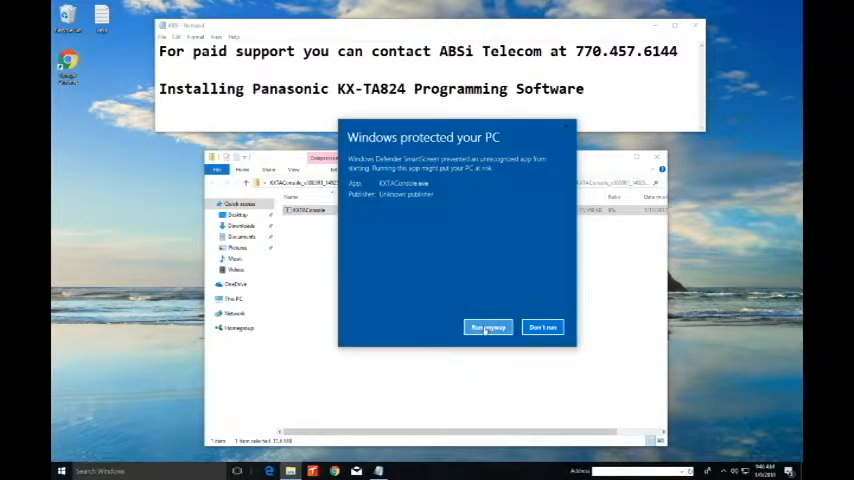
click(488, 328)
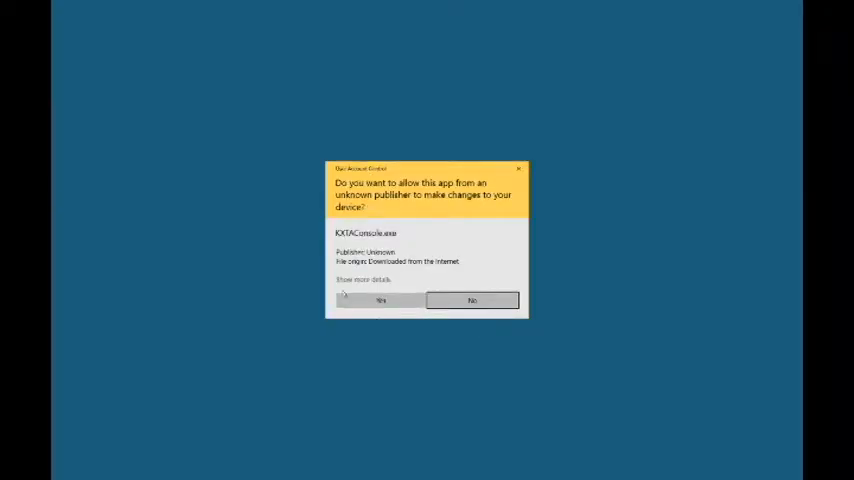
click(380, 300)
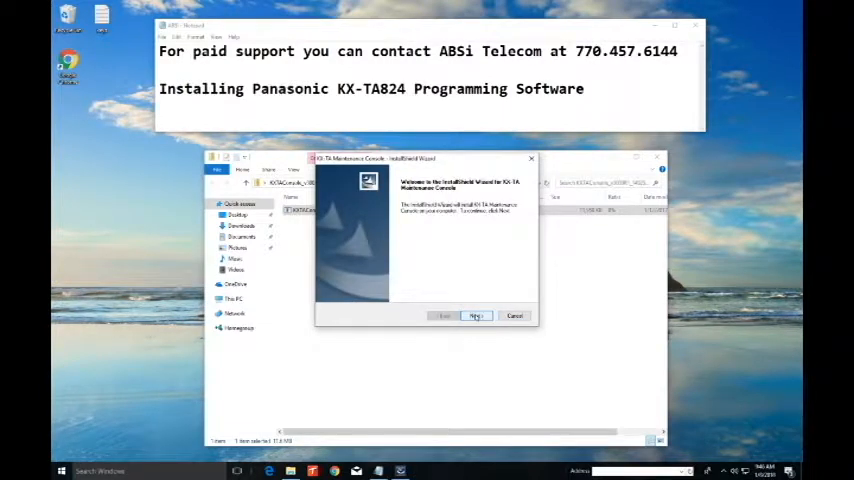
Accept the license, keep default customer info, destination and program folders, and start copying files.
click(476, 316)
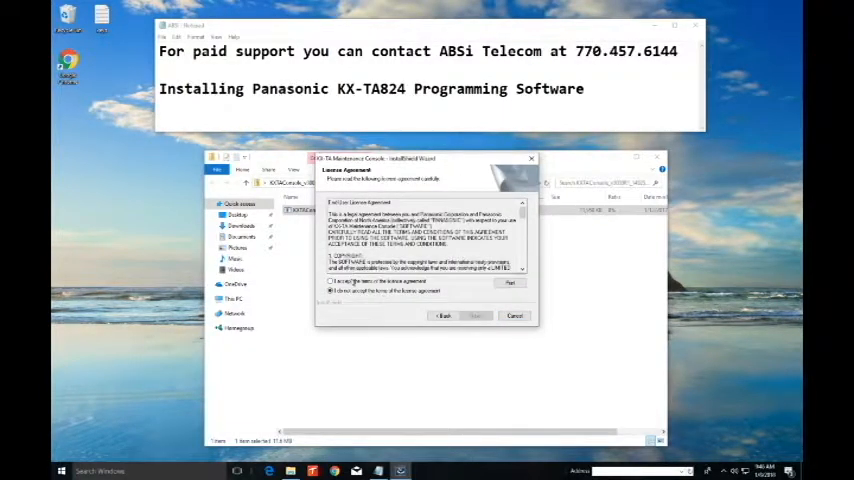
click(332, 280)
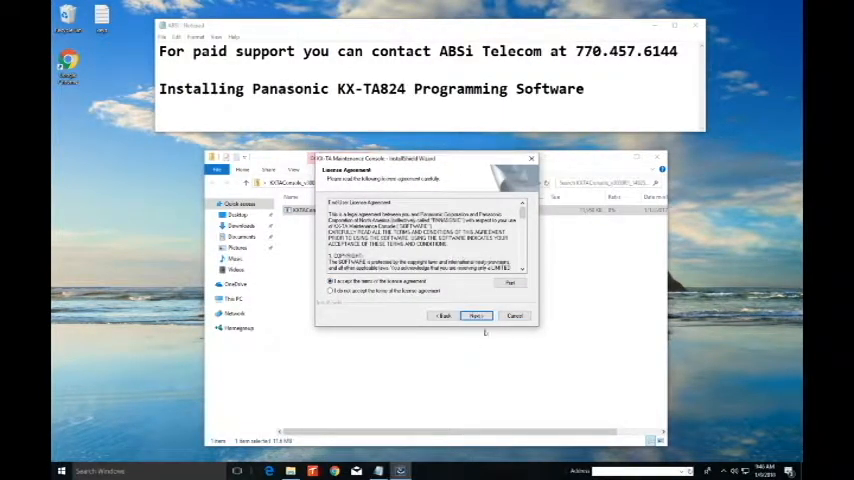
click(476, 316)
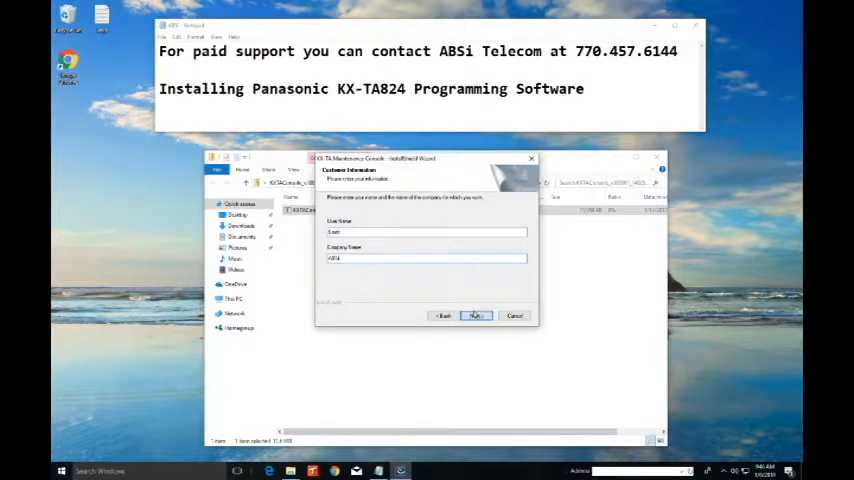
click(474, 316)
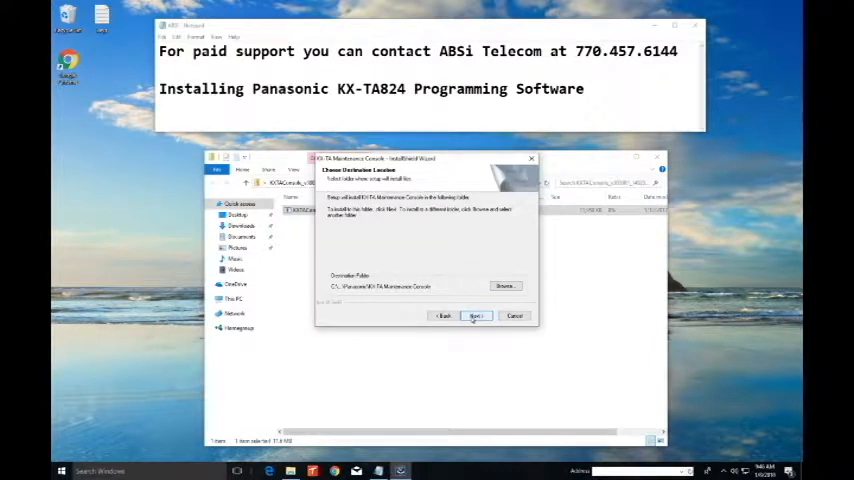
click(474, 316)
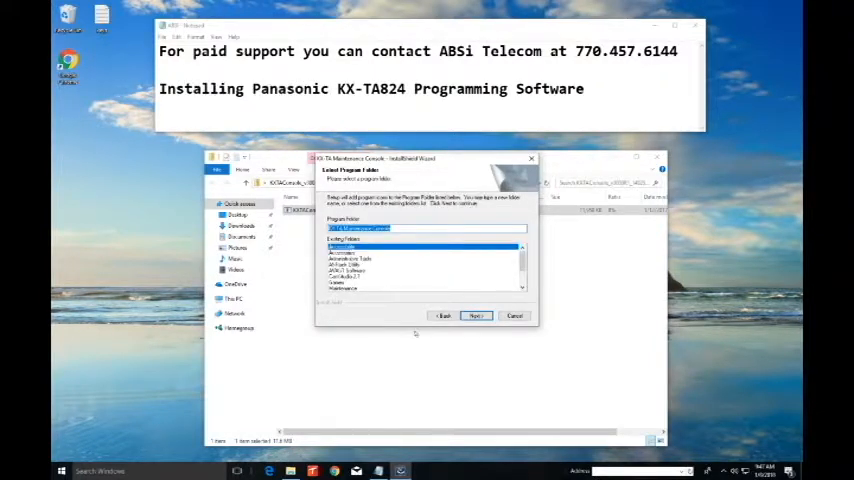
click(476, 316)
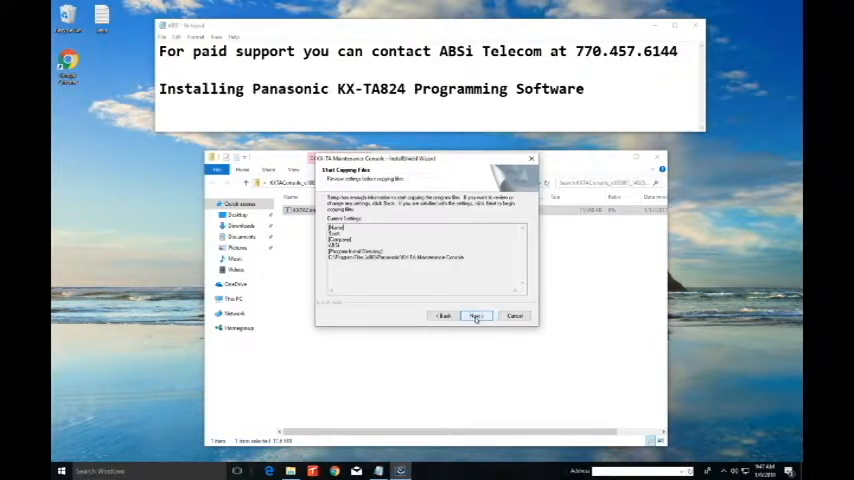
click(476, 316)
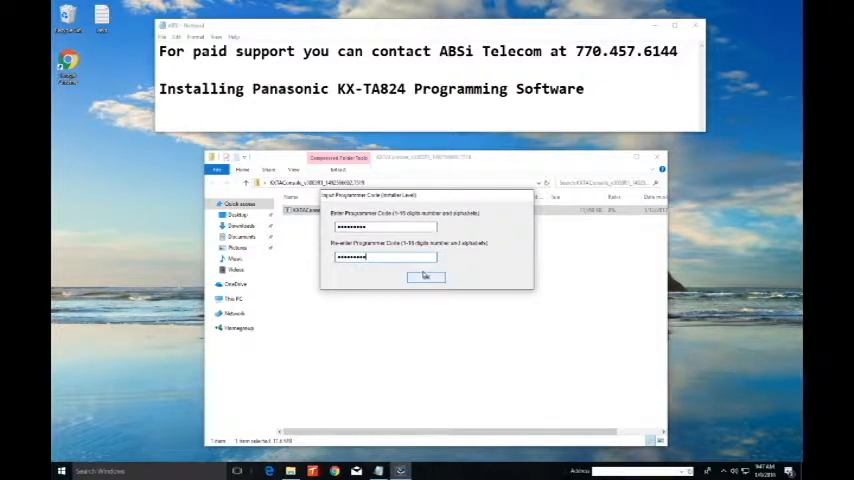
Confirm the programming code, finish the wizard and copy the USB driver files to the Desktop.
click(426, 276)
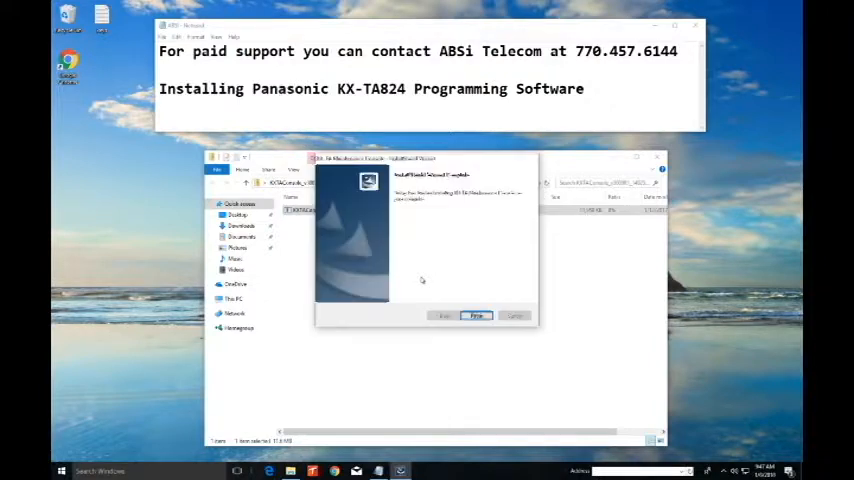
click(476, 316)
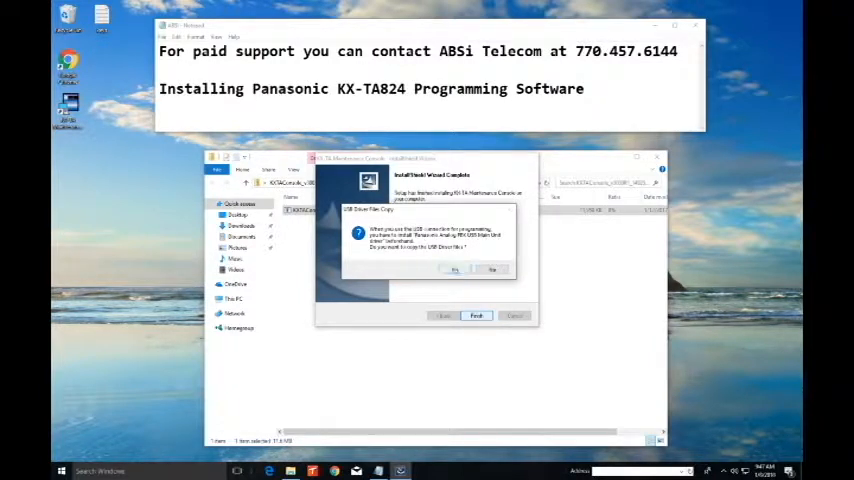
click(456, 270)
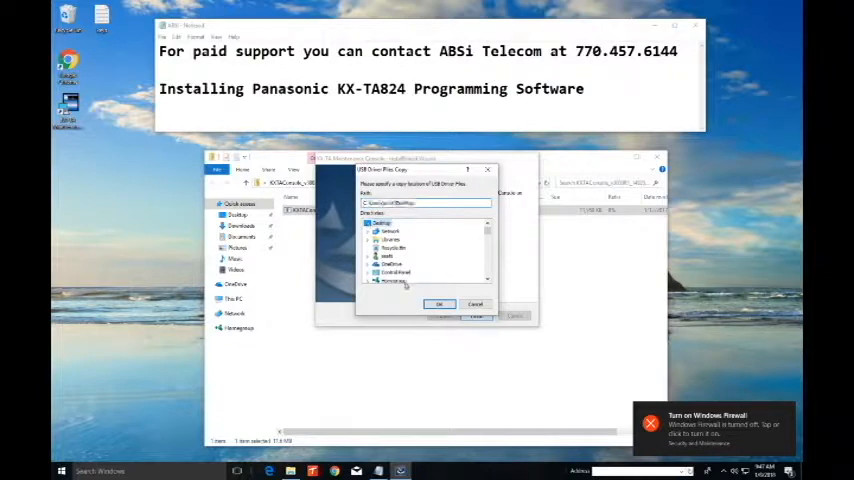
click(440, 304)
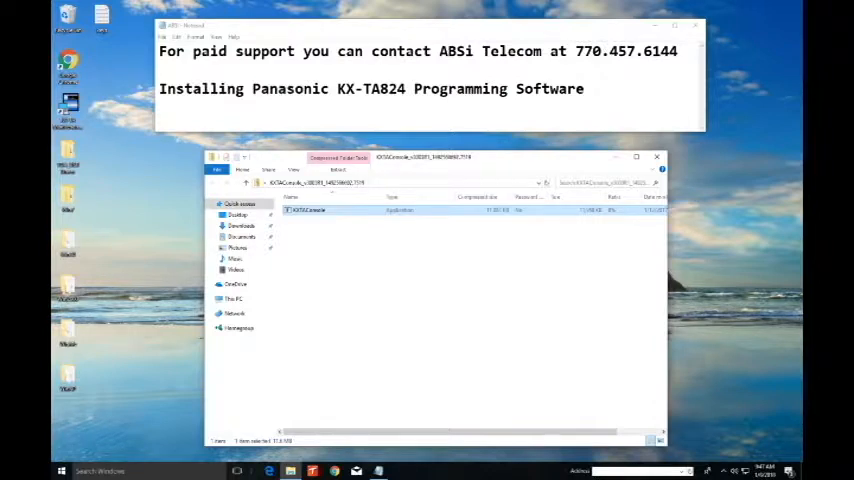
click(656, 156)
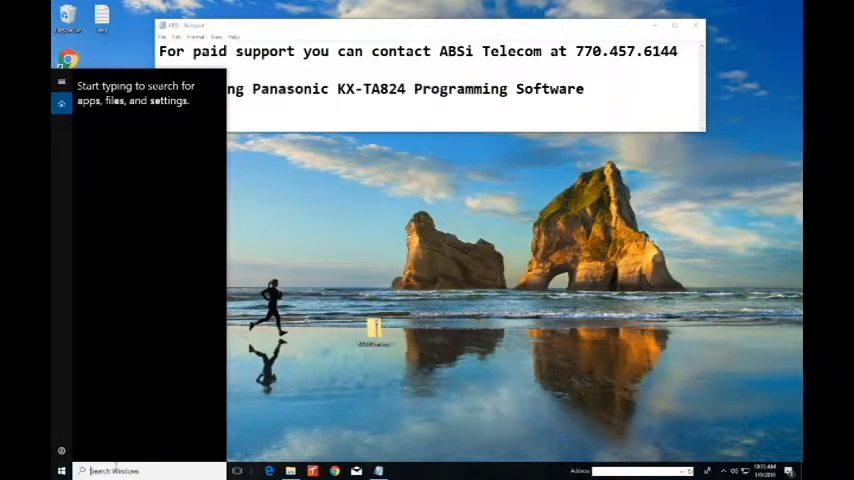
Find Control Panel via search ('con'), go to System and bring up Device Manager.
text(cont)
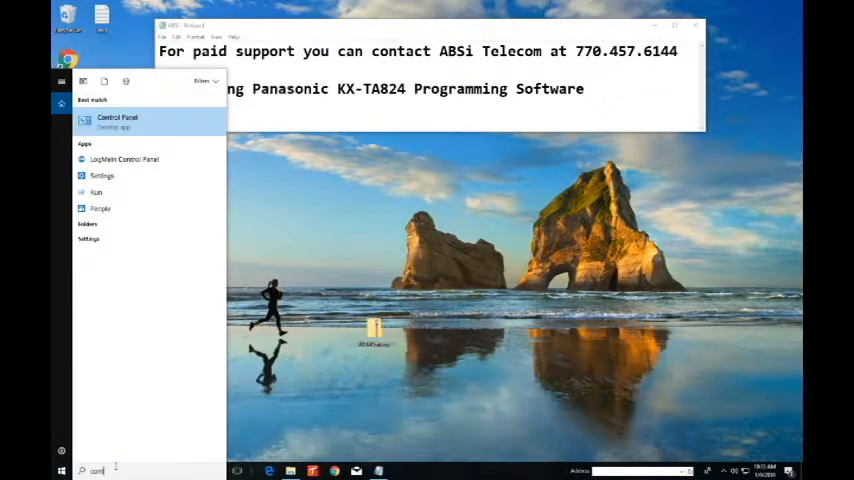
click(118, 116)
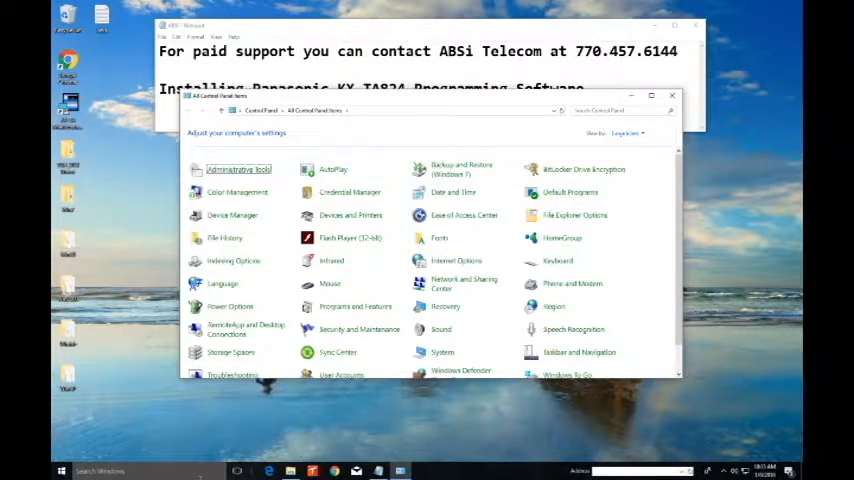
mouse_move(442, 352)
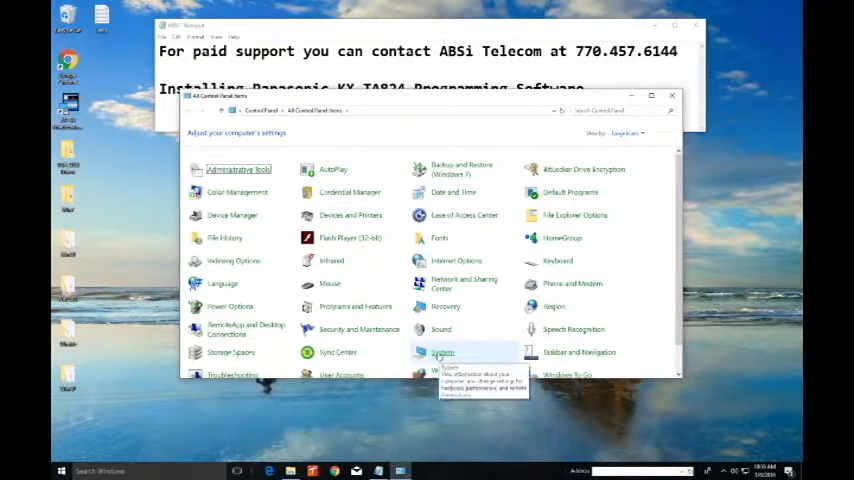
click(442, 352)
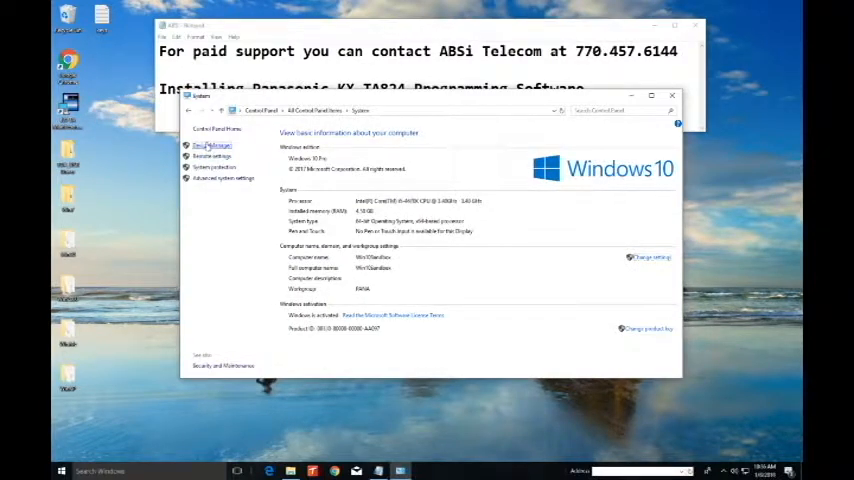
click(212, 144)
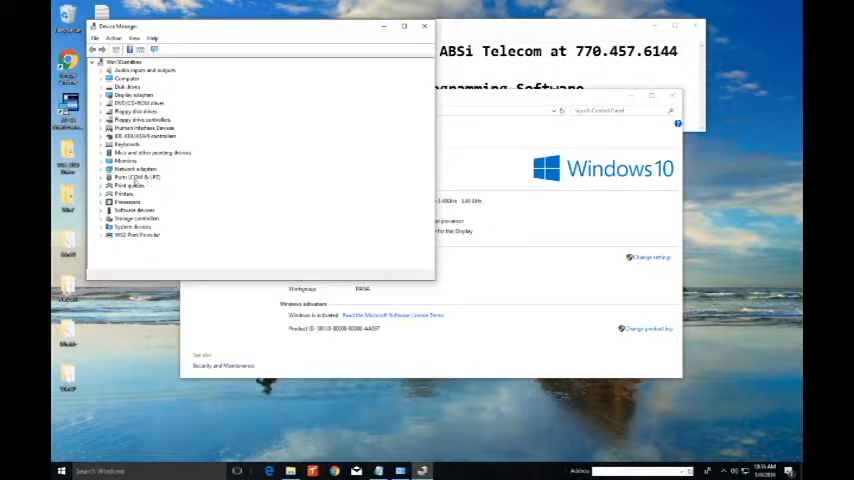
Start a driver update for Communications Port (COM1), browsing to the desktop driver folder.
click(104, 176)
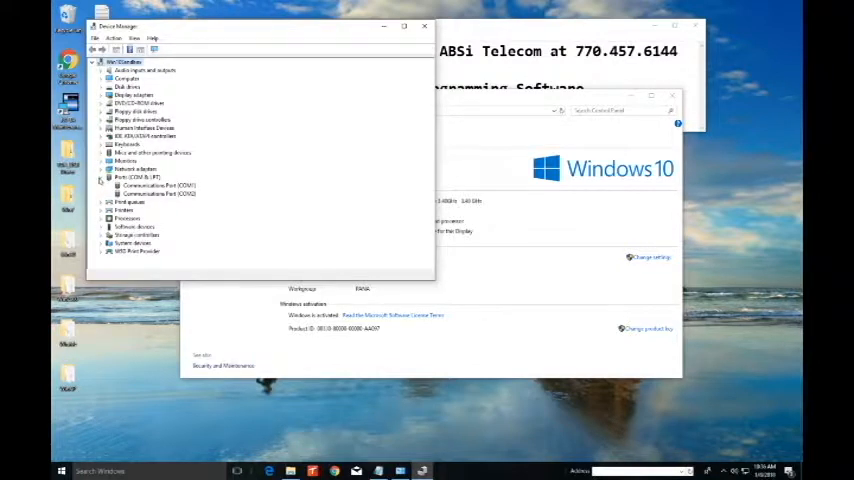
click(158, 192)
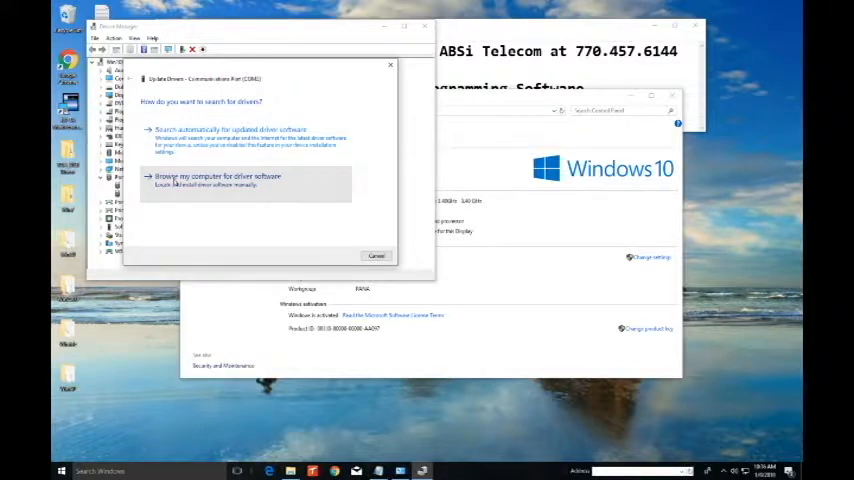
click(216, 180)
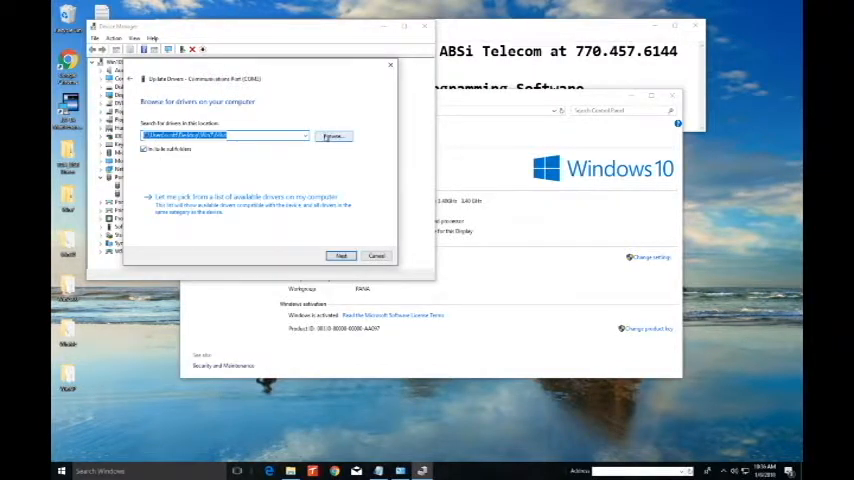
click(332, 136)
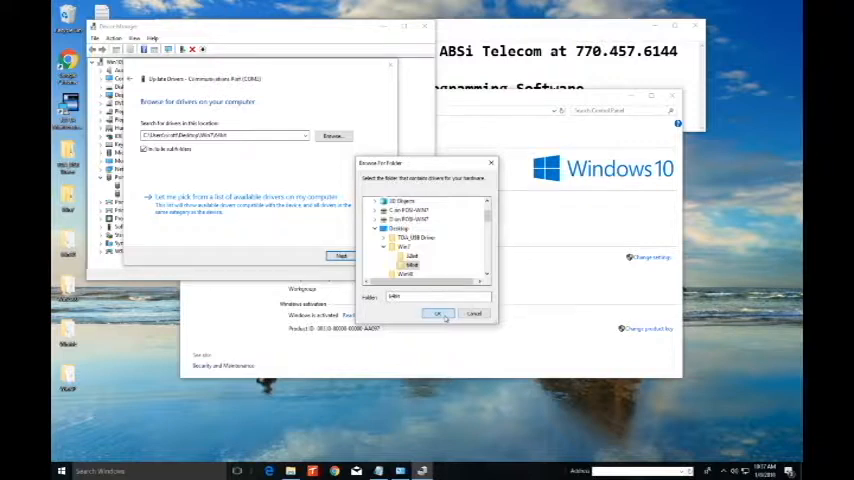
click(438, 314)
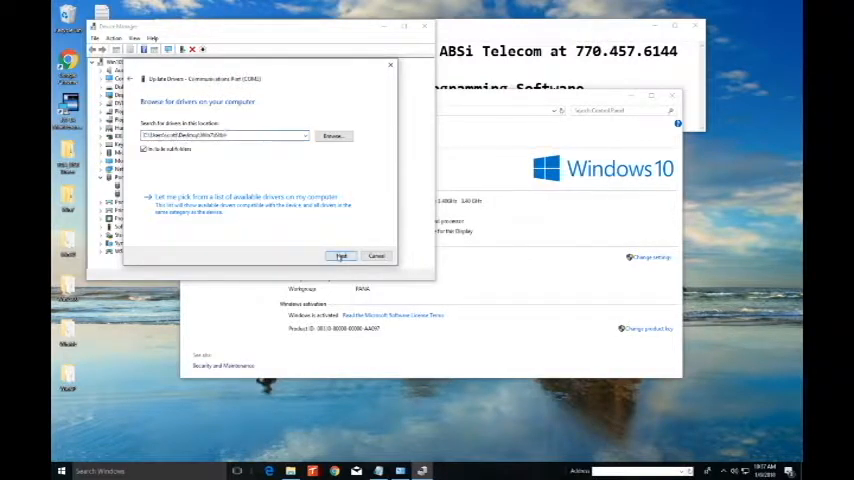
Run the driver search, close the 'best drivers already installed' result and the System window.
click(340, 256)
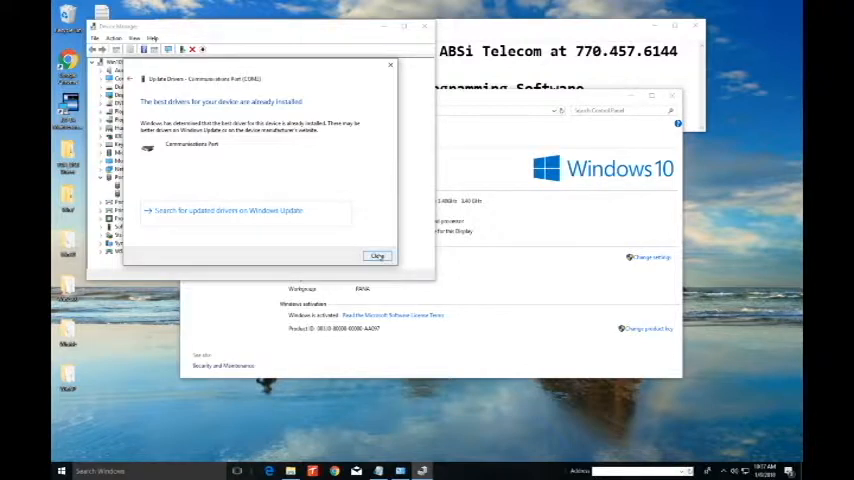
click(378, 256)
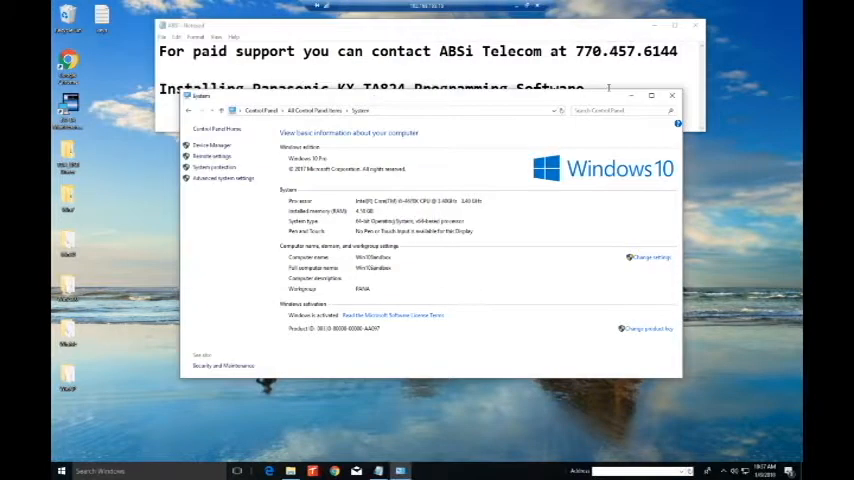
click(672, 96)
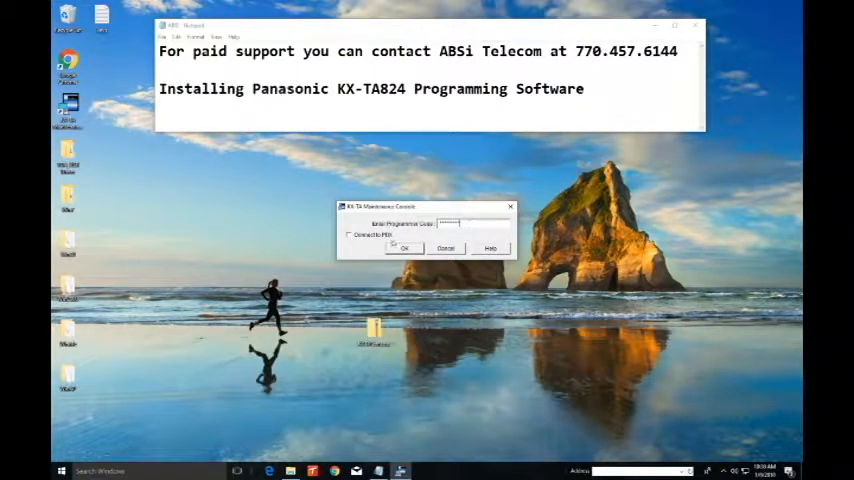
Enter the console and attempt a USB connection to the PBX, which returns an error.
click(404, 248)
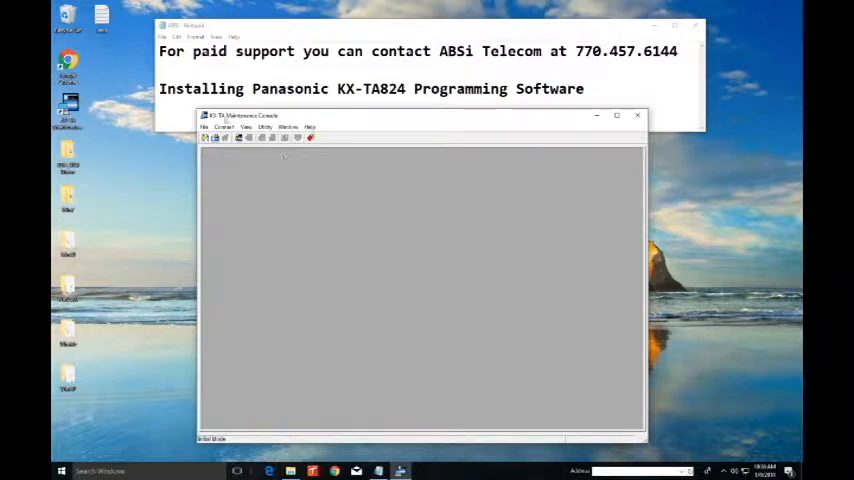
click(224, 128)
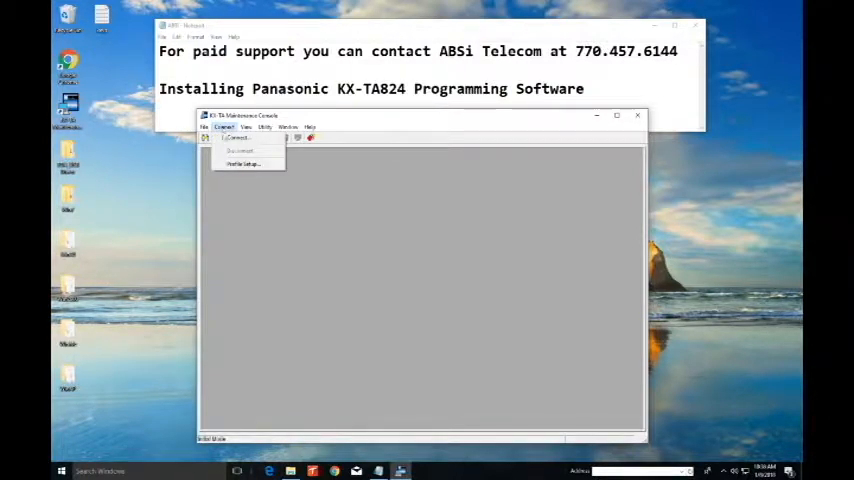
click(238, 150)
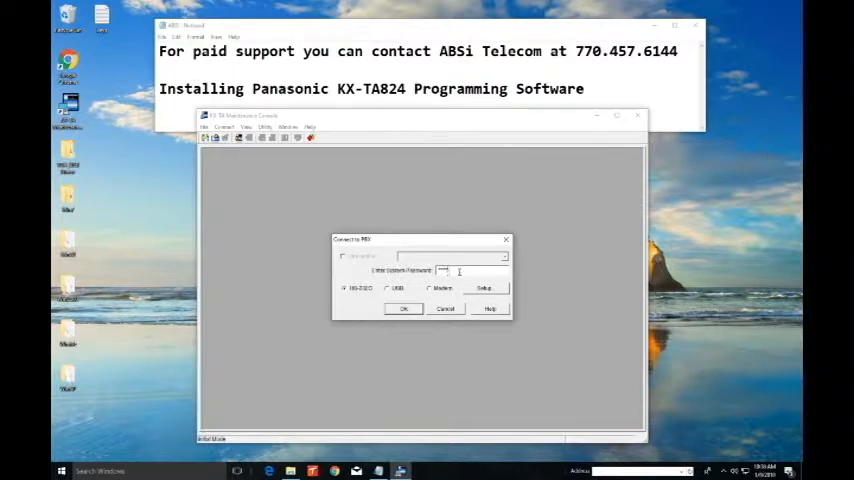
click(388, 288)
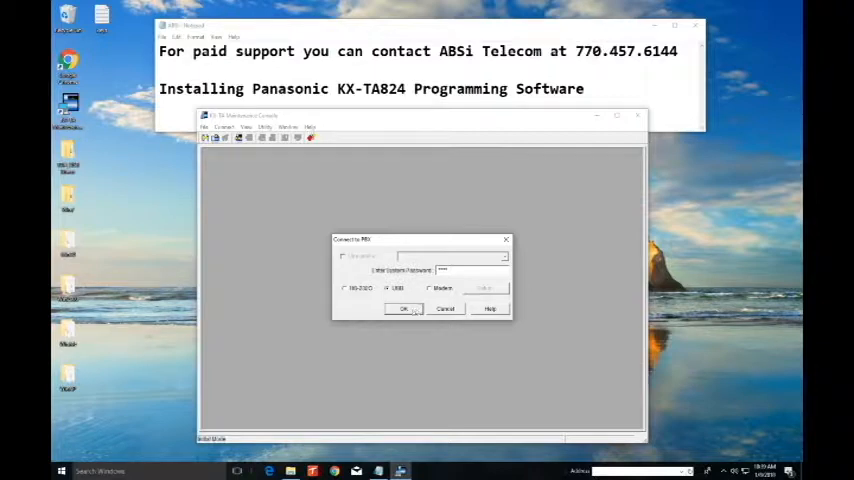
click(404, 308)
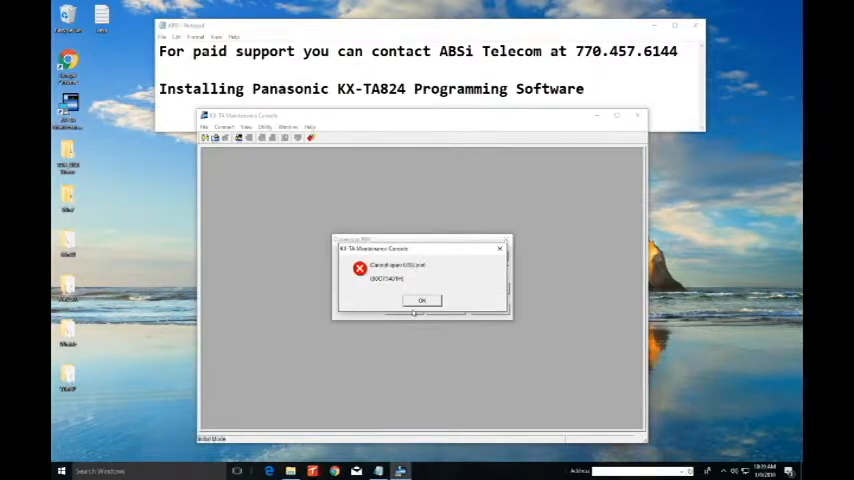
Dismiss the connection error and enter code 999 to reach the system programming page.
click(420, 300)
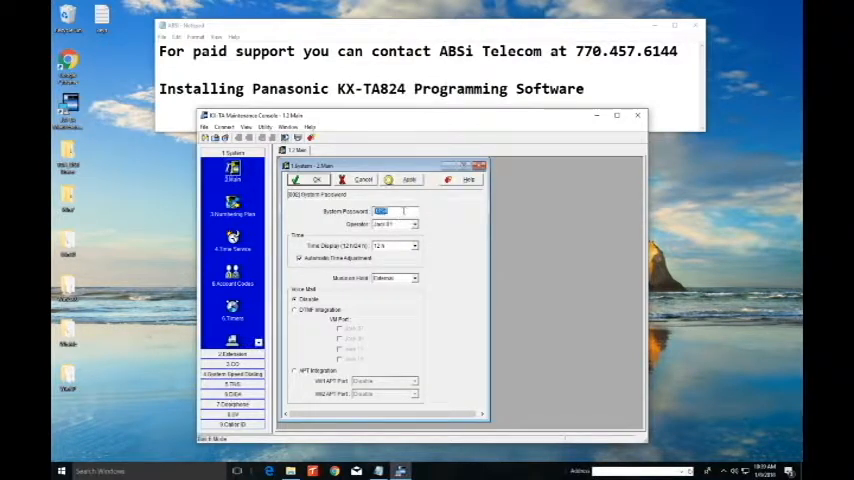
text(999)
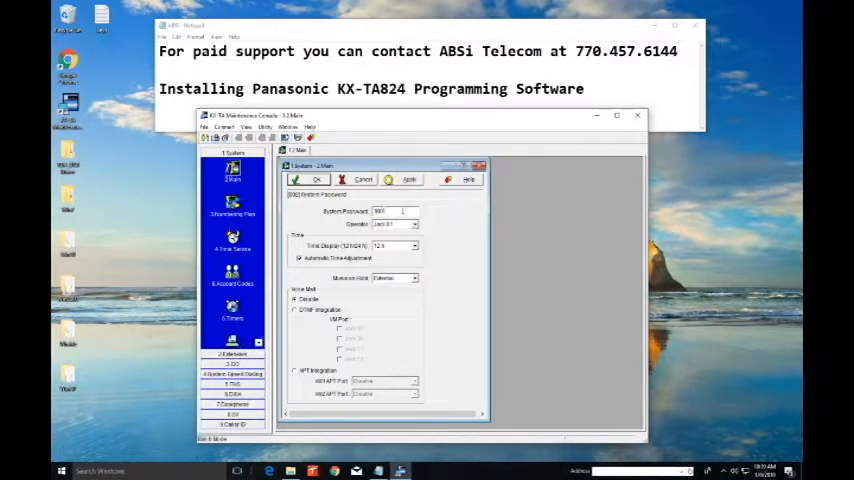